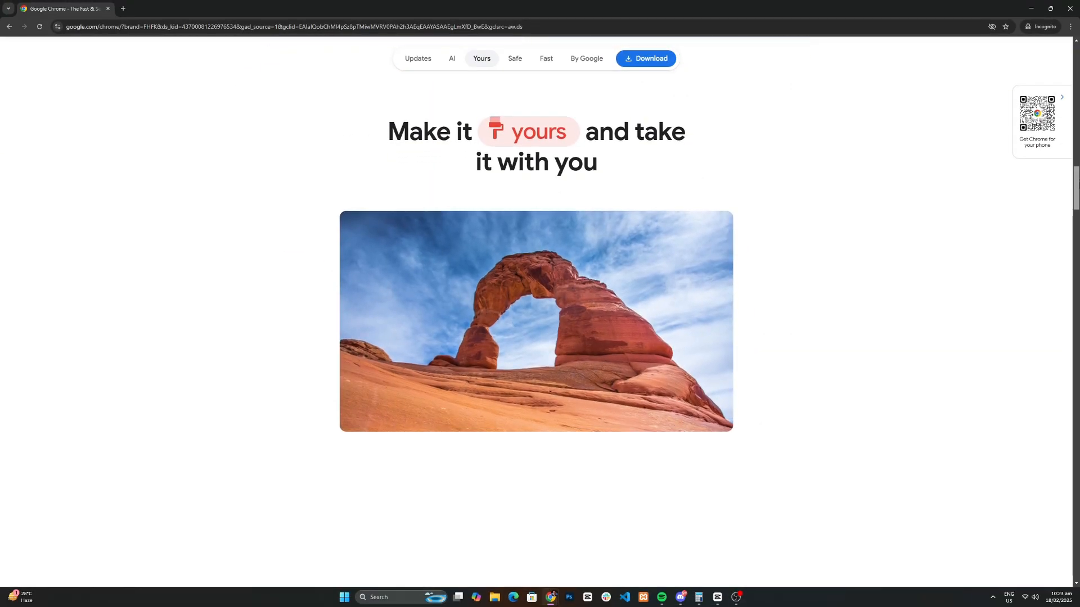
# Step: Browse the Developer Tools extensions category
pyautogui.scroll(-3)
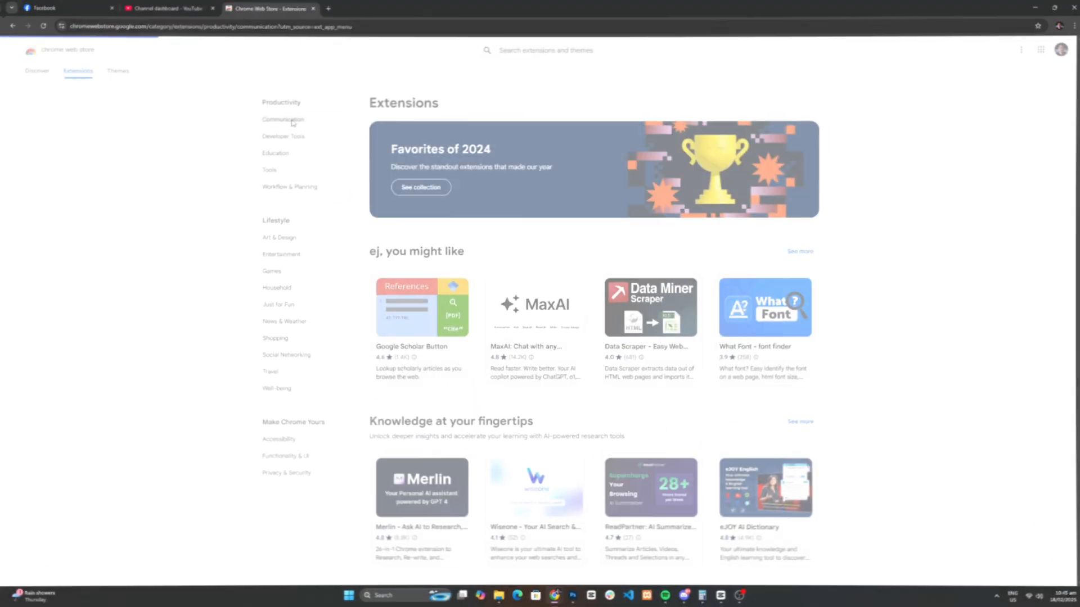
pyautogui.click(282, 135)
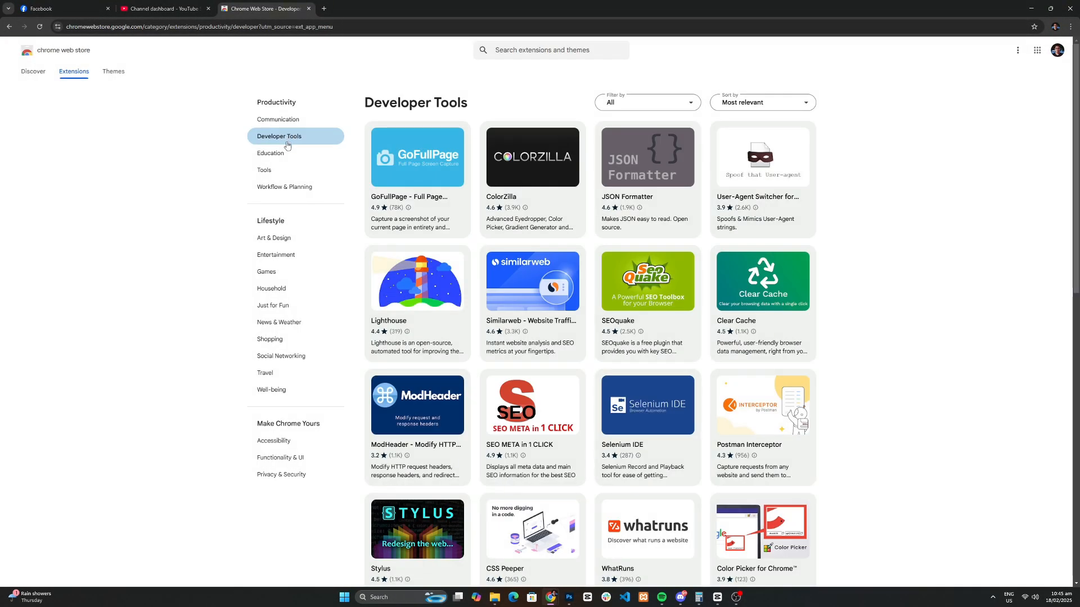
pyautogui.click(270, 153)
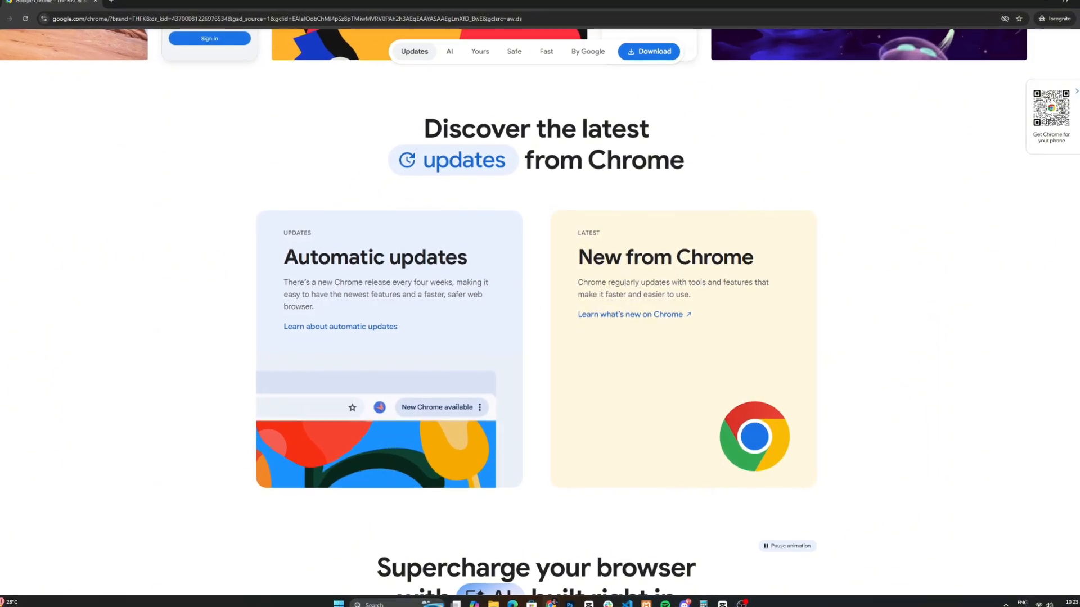
pyautogui.scroll(-3)
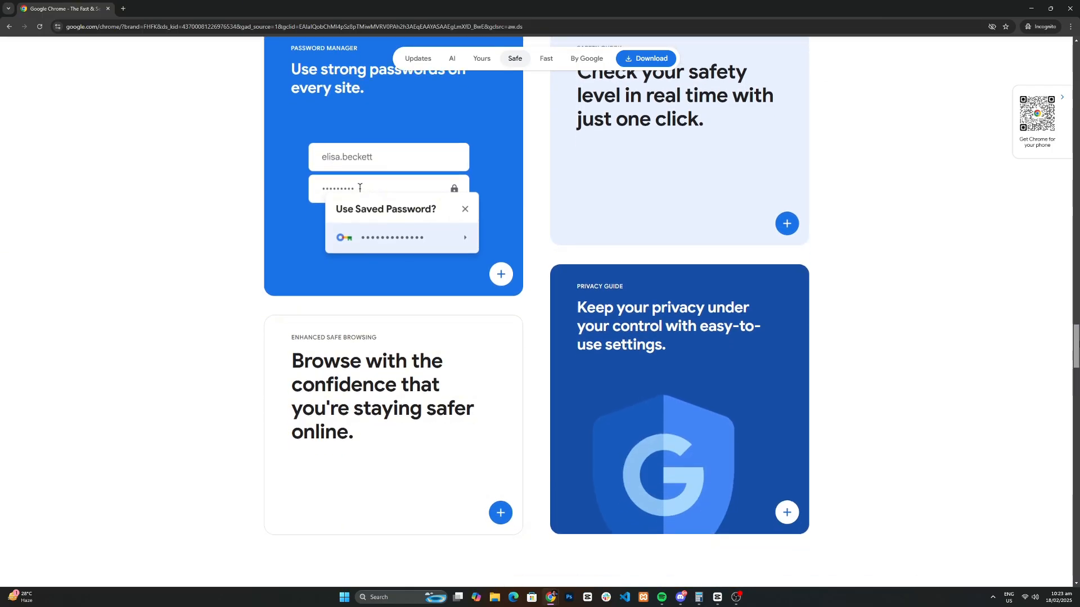
pyautogui.click(545, 59)
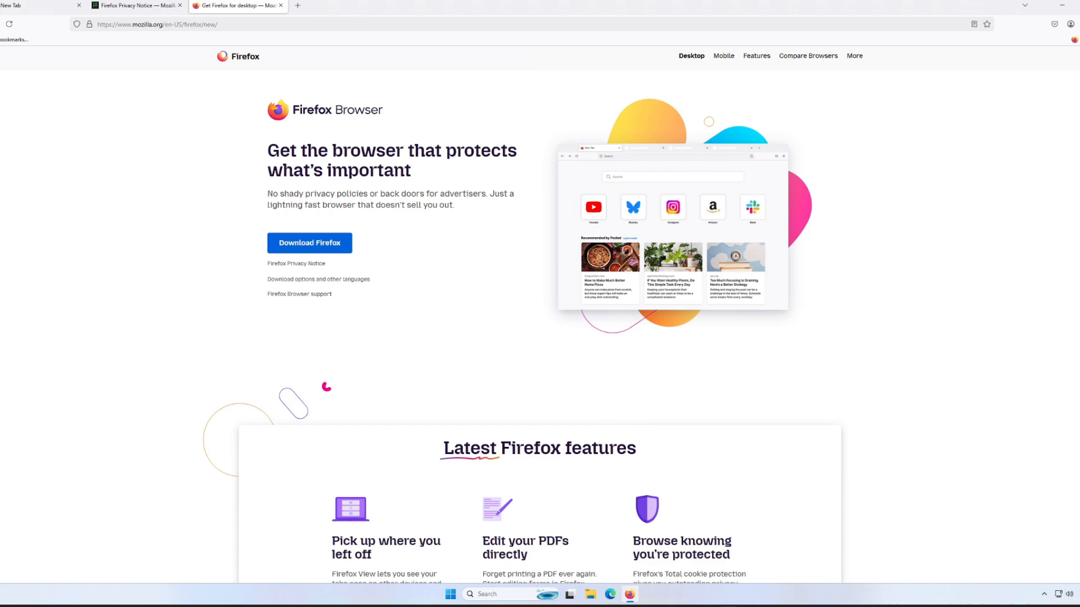
# Step: Scroll further down the page, then switch to another browser tab
pyautogui.scroll(-3)
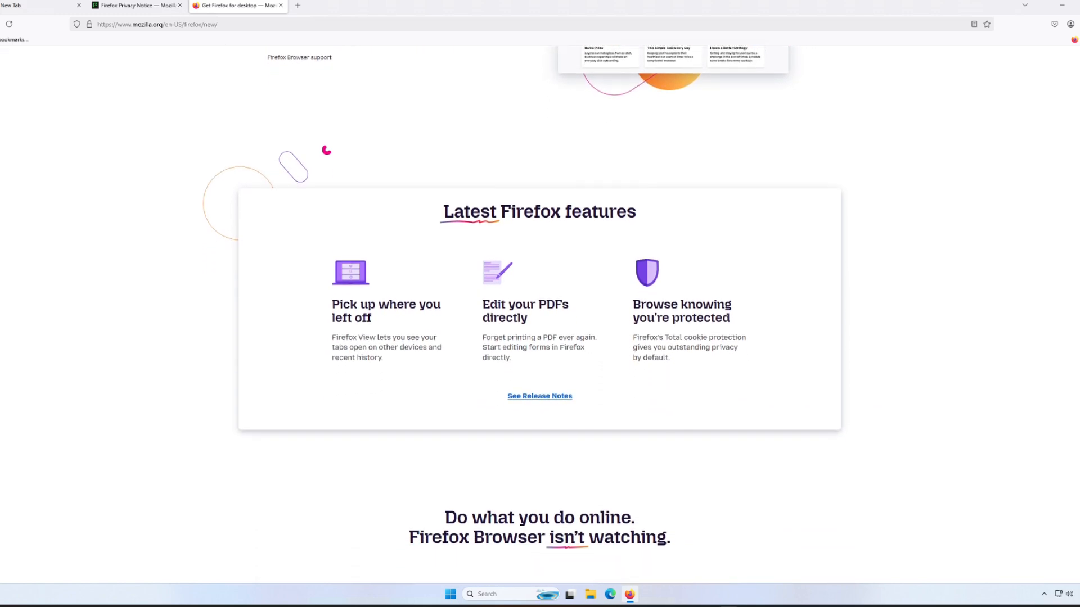
pyautogui.scroll(-3)
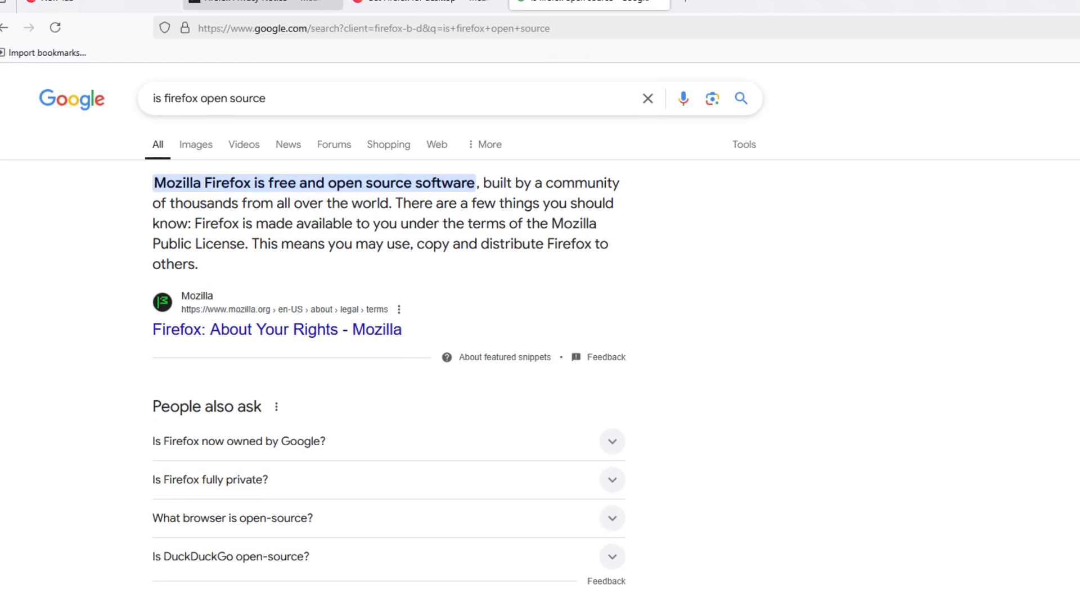
pyautogui.scroll(-3)
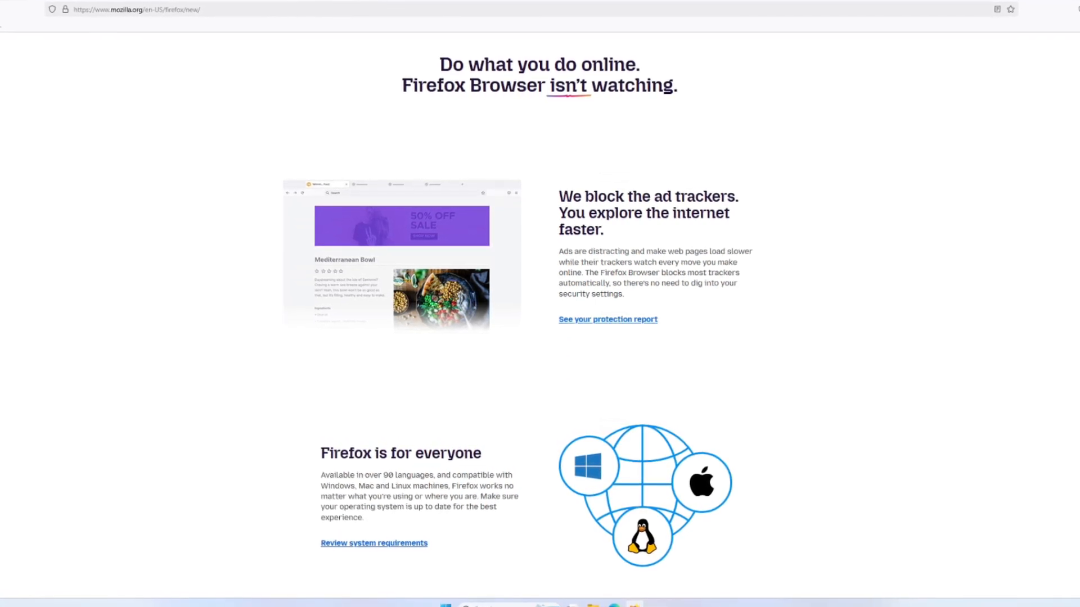
pyautogui.click(433, 3)
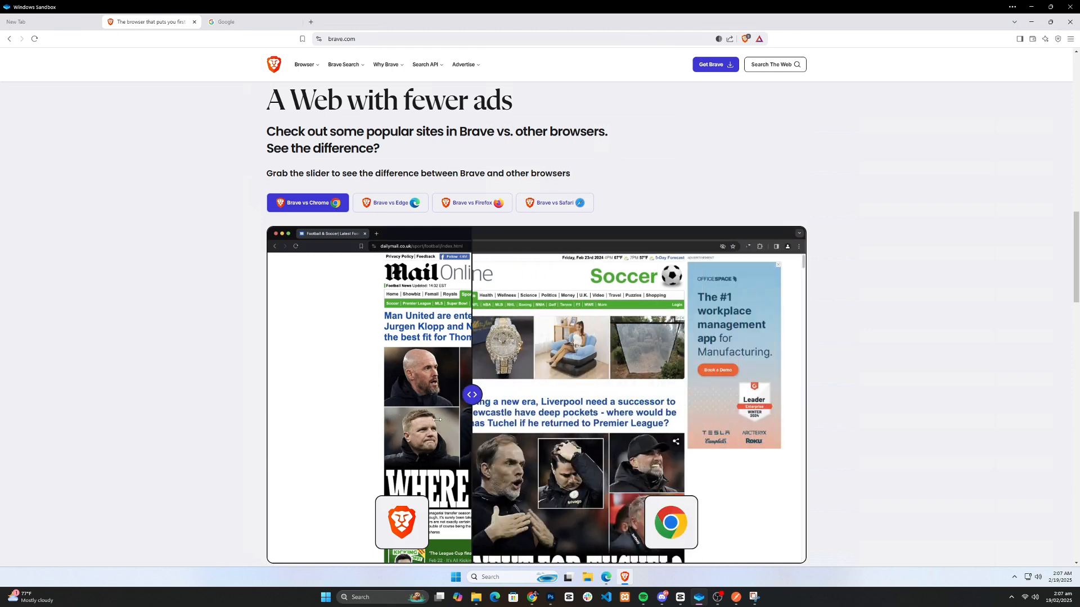
# Step: Sweep the Brave vs Chrome slider to compare ad-filled and ad-free Mail Online versions
pyautogui.moveTo(472, 395); pyautogui.dragTo(349, 395)
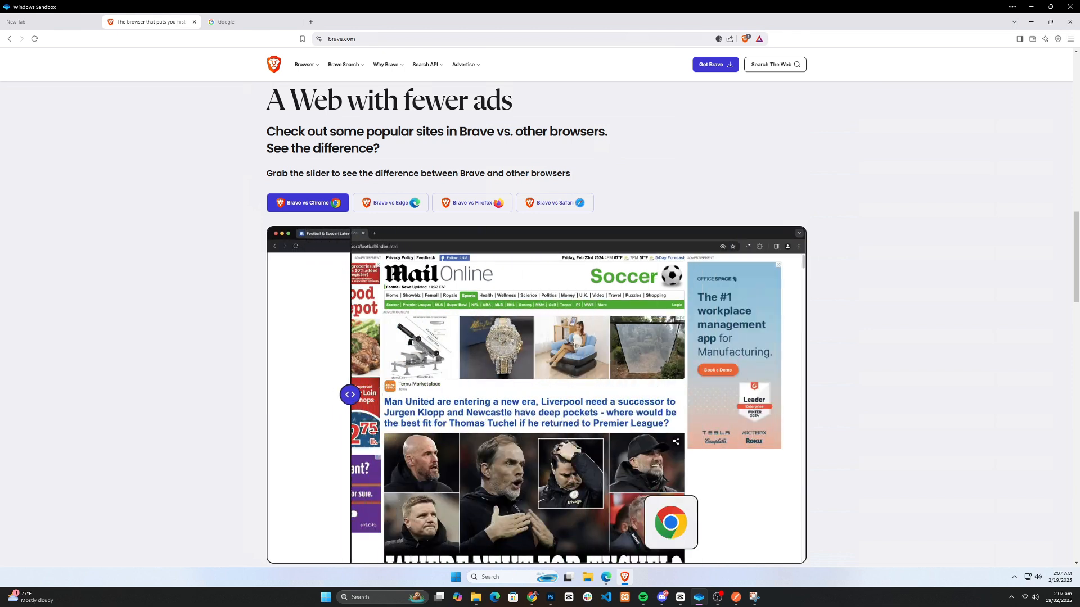
pyautogui.moveTo(350, 394); pyautogui.dragTo(802, 395)
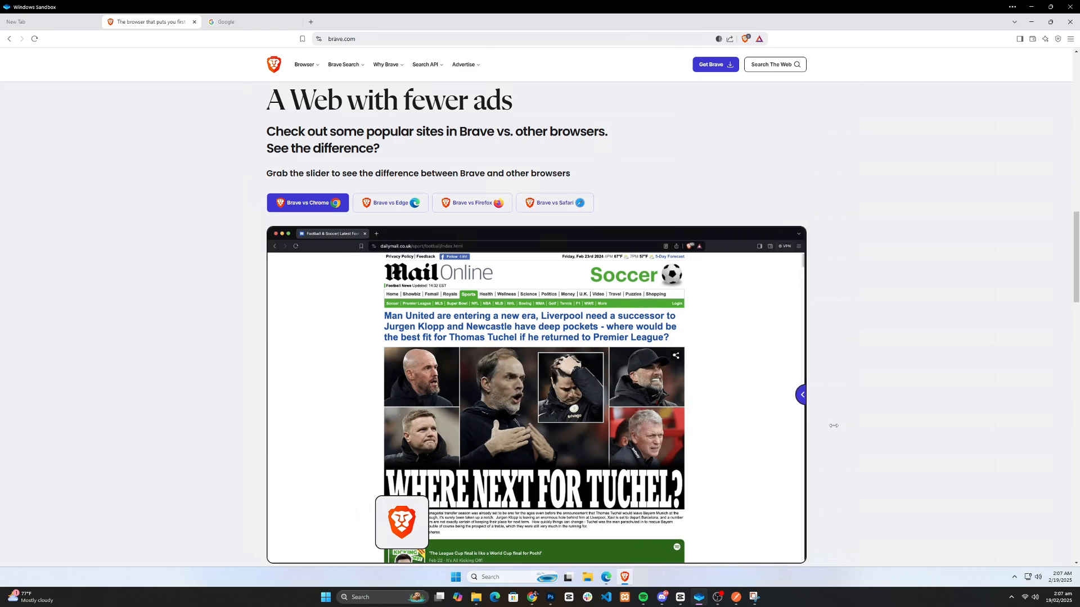
pyautogui.moveTo(801, 395); pyautogui.dragTo(279, 395)
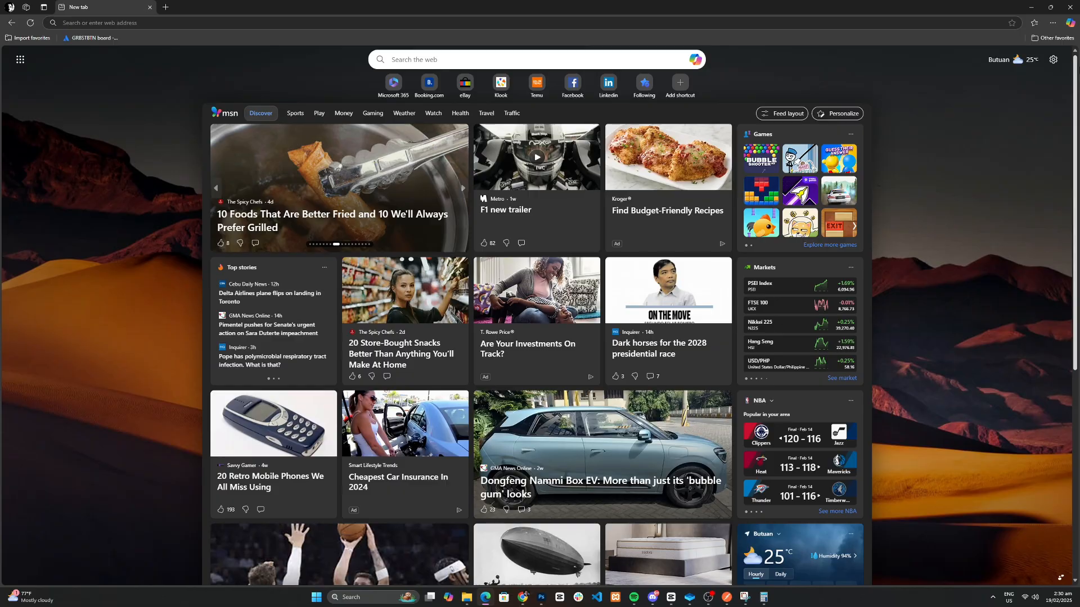
pyautogui.scroll(-3)
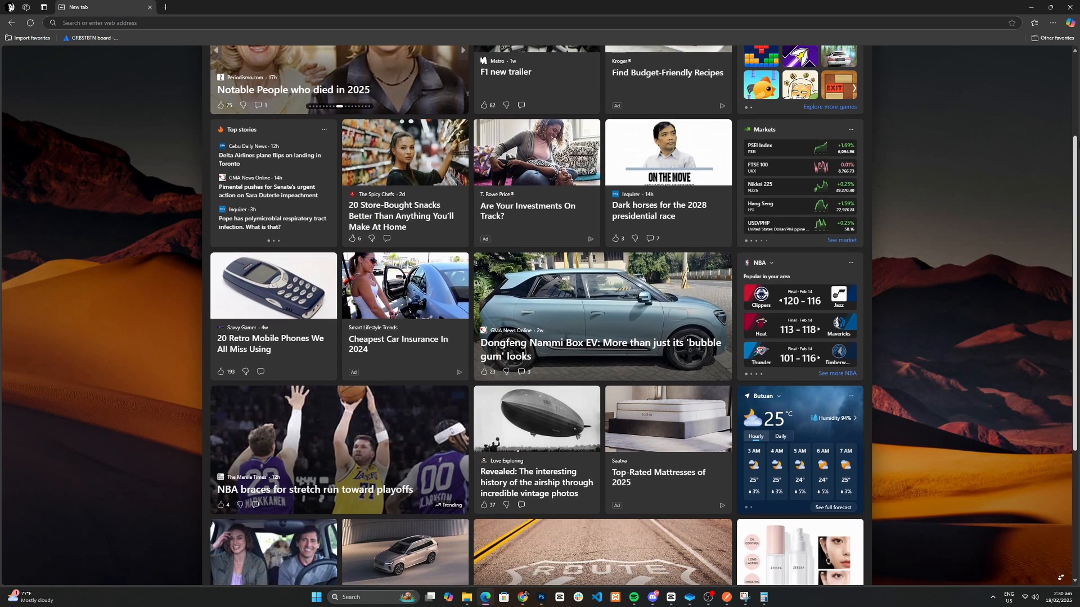
pyautogui.scroll(-3)
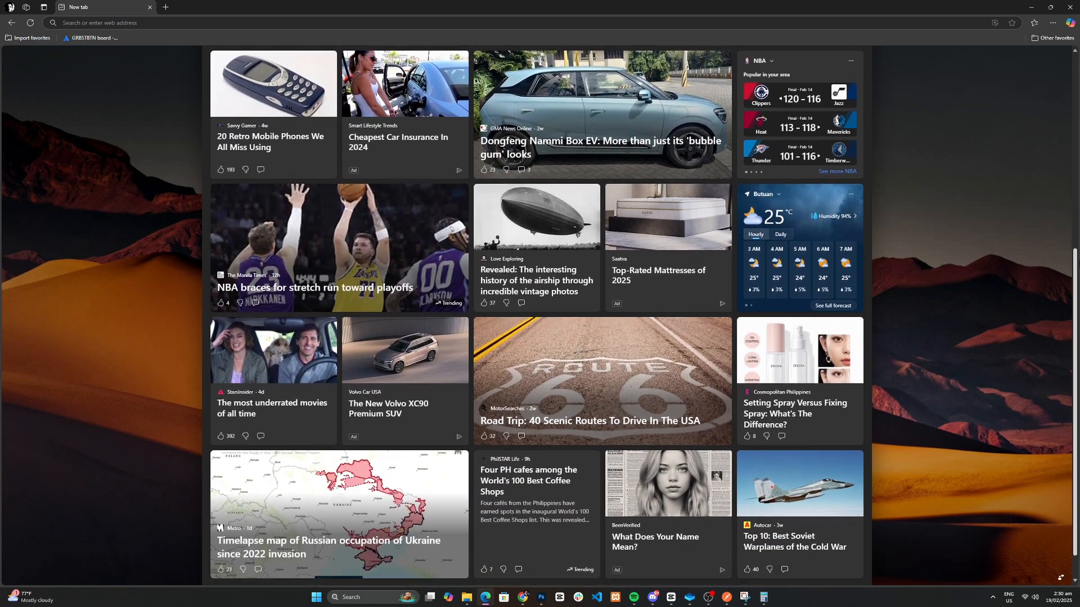
pyautogui.scroll(-3)
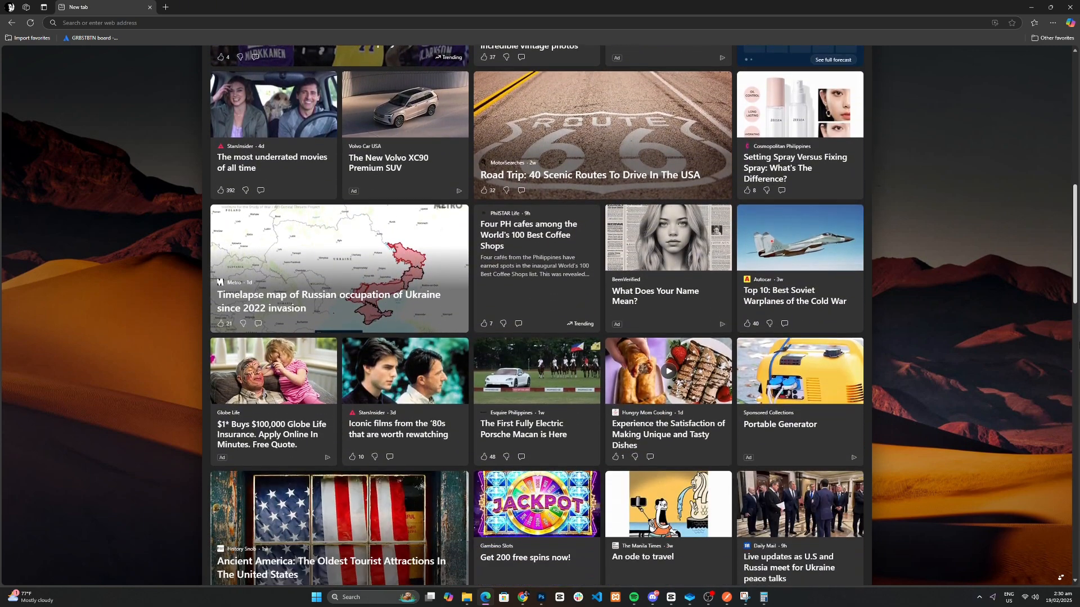
pyautogui.scroll(-3)
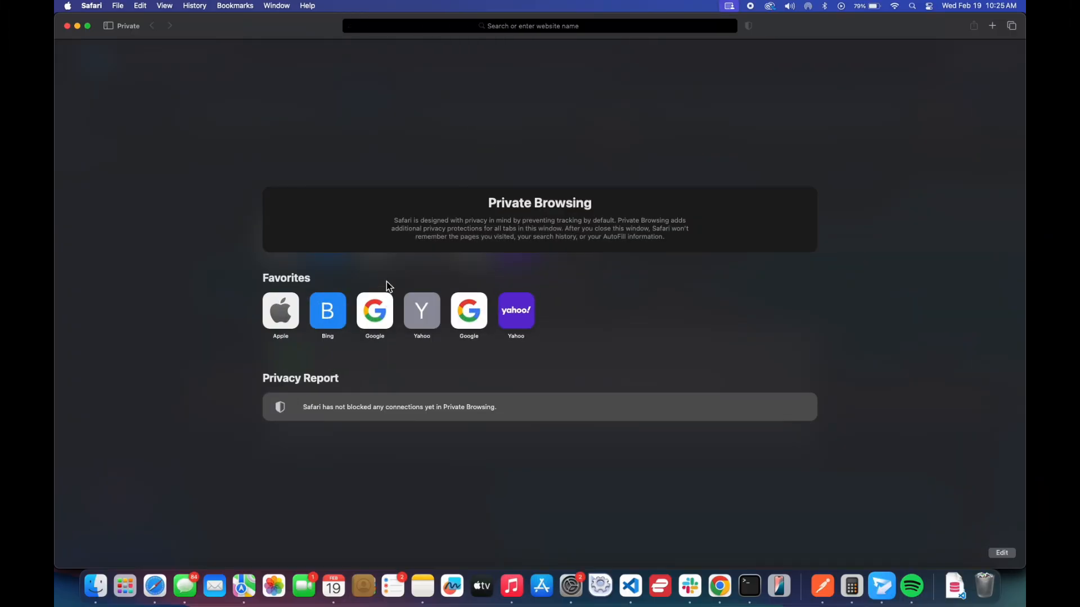
# Step: Go to Apple's Safari page and scroll through its privacy, performance and 4K sections
pyautogui.click(374, 311)
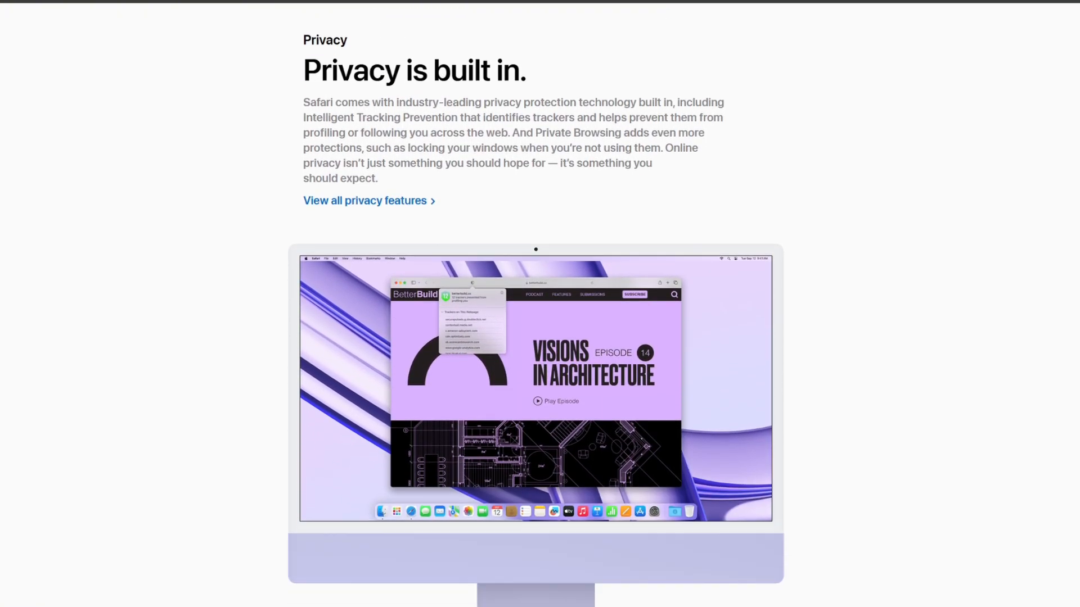
pyautogui.scroll(-3)
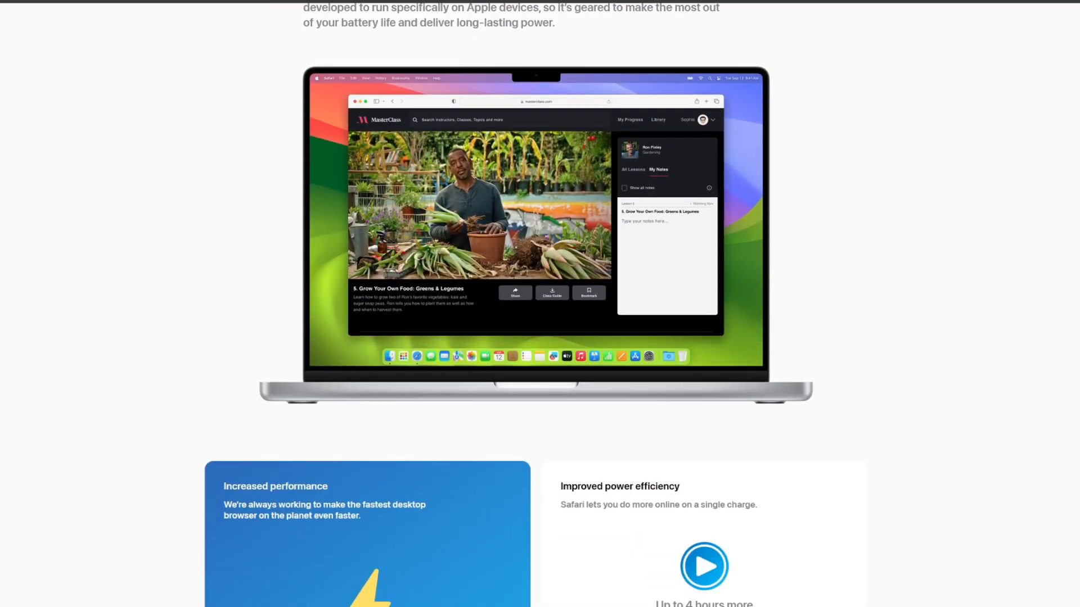
pyautogui.scroll(-3)
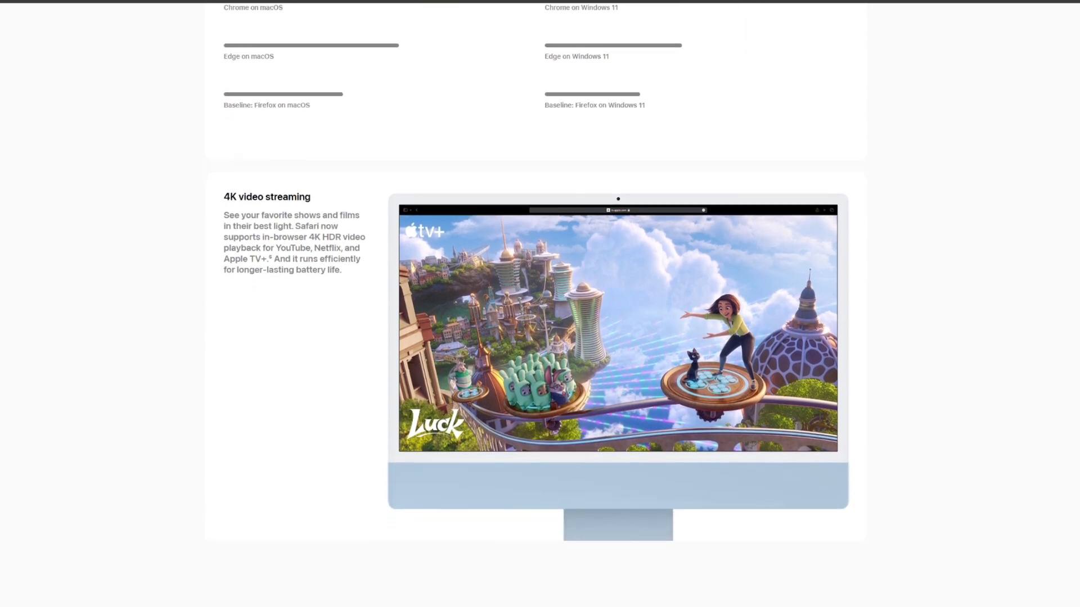